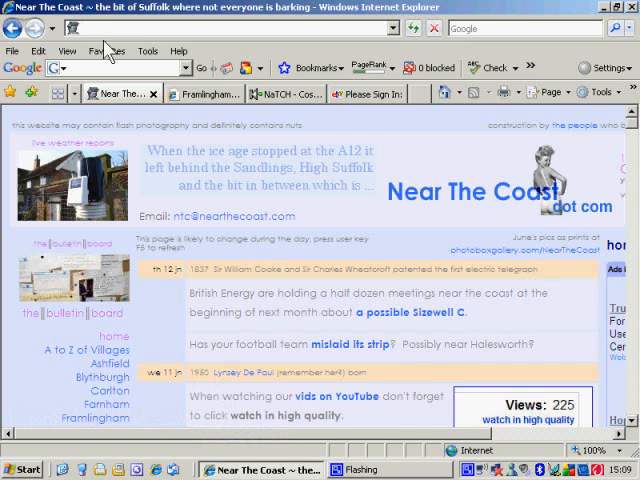
Go to the shrinkpictures.com image-resizing site from the Internet Explorer address bar
type("shrink")
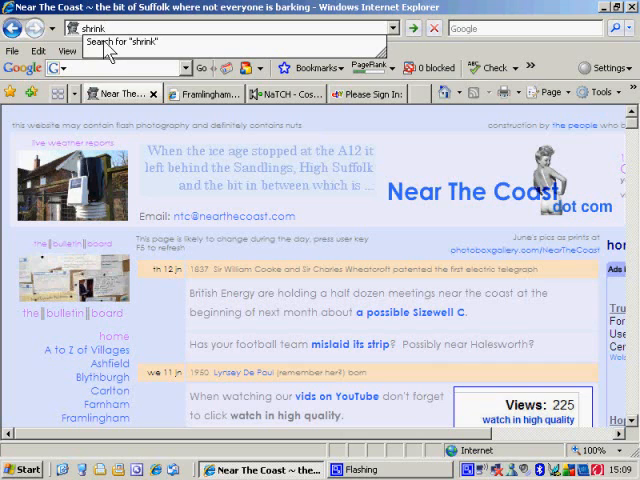
type("pi")
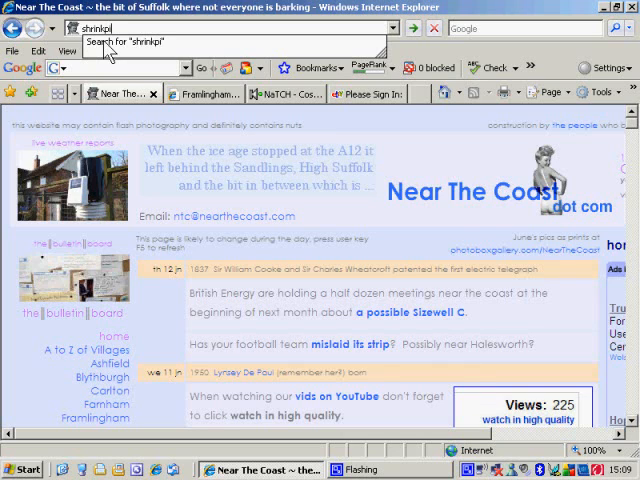
type("ctures.com/")
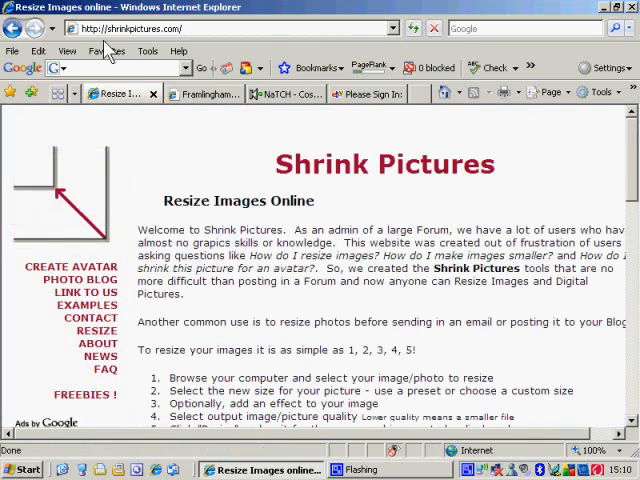
Scroll down the Shrink Pictures page to the Resize Images form
scroll("down", 3)
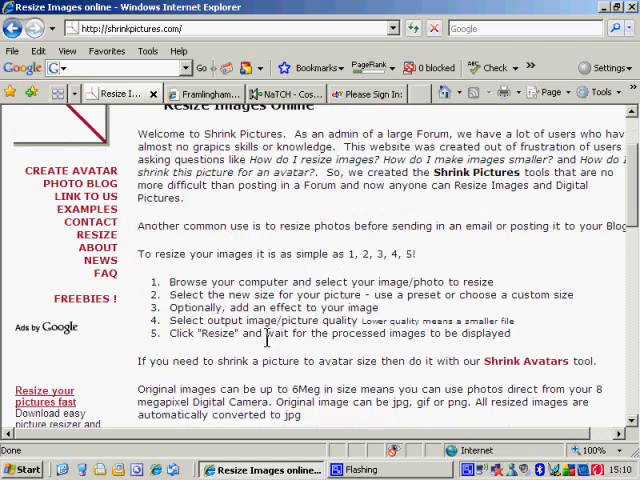
scroll("down", 3)
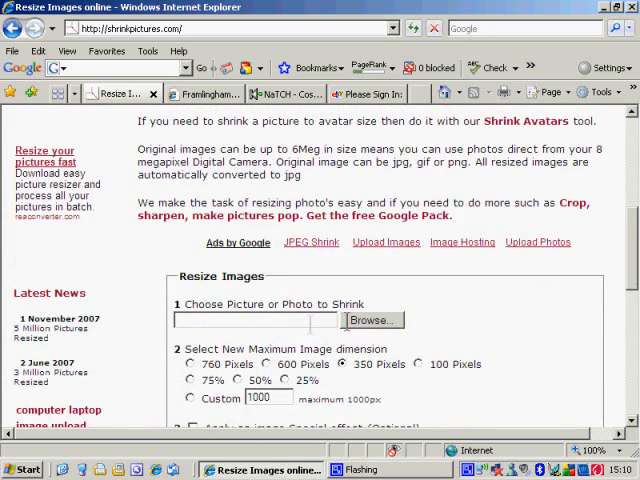
scroll("down", 3)
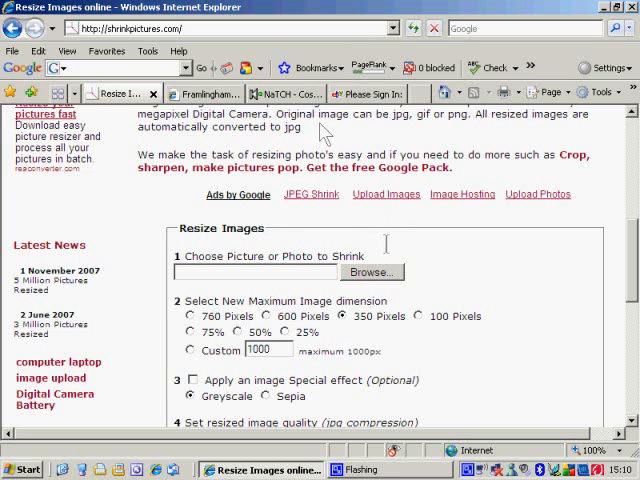
mouse_move(378, 284)
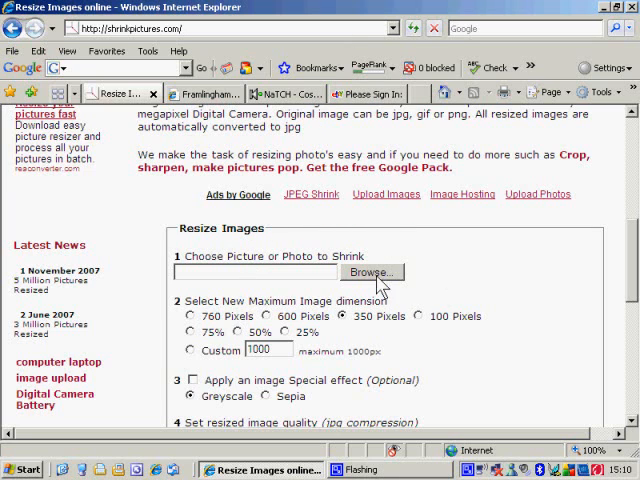
Browse for the picture to shrink and navigate to My Documents > My Pictures
left_click(372, 272)
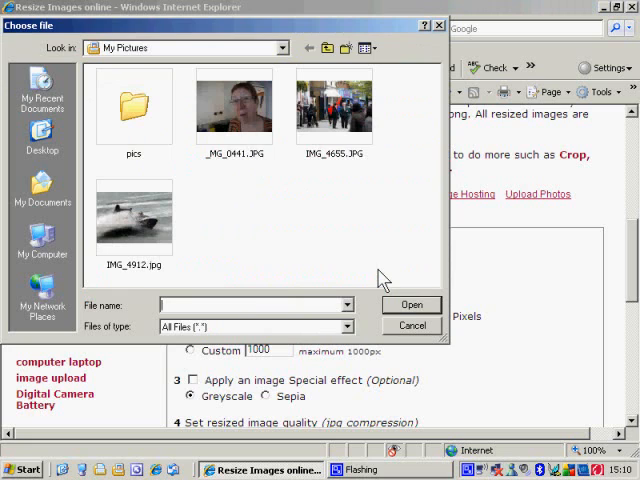
mouse_move(332, 228)
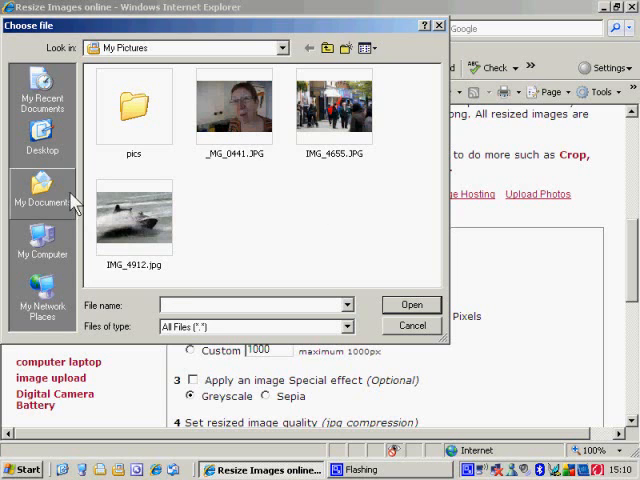
left_click(42, 190)
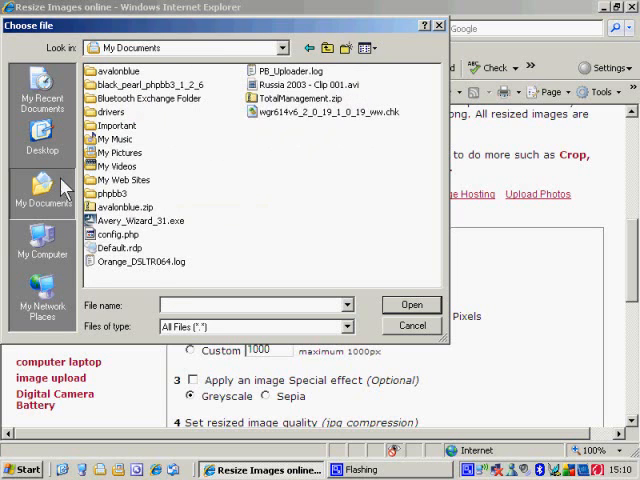
double_click(120, 152)
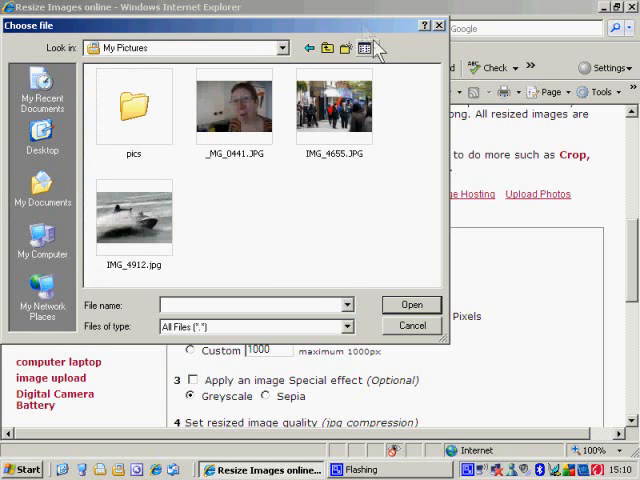
Try the plain list view, then return to thumbnail previews of the three JPG photos
left_click(366, 48)
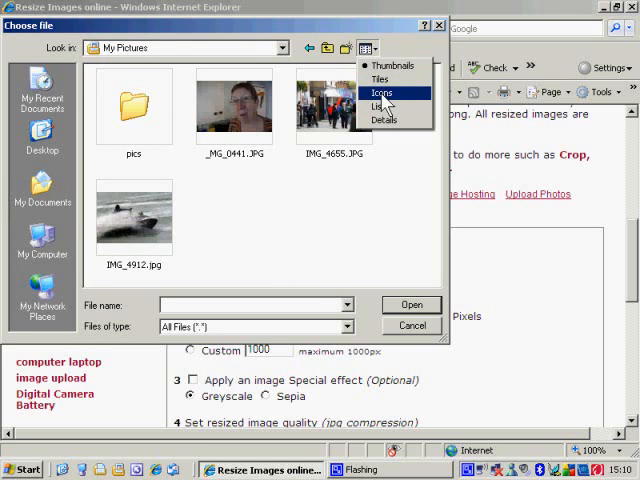
left_click(380, 106)
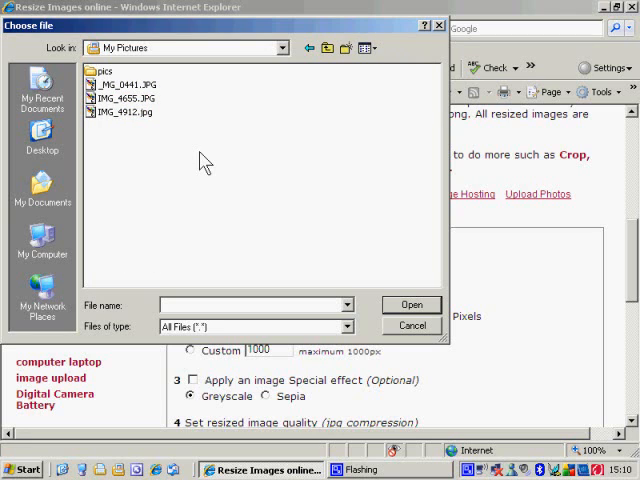
mouse_move(378, 60)
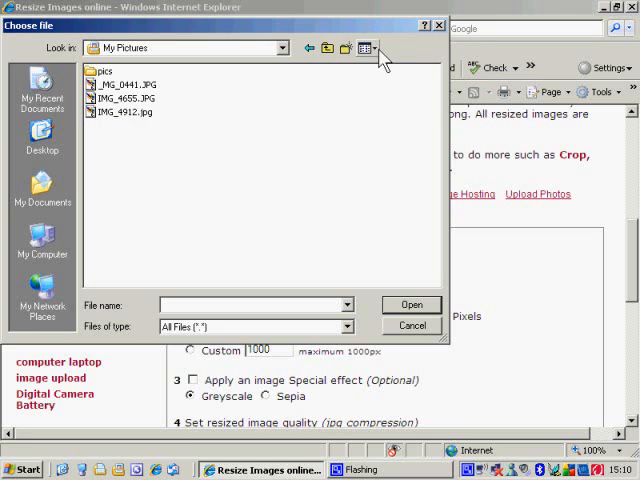
left_click(366, 48)
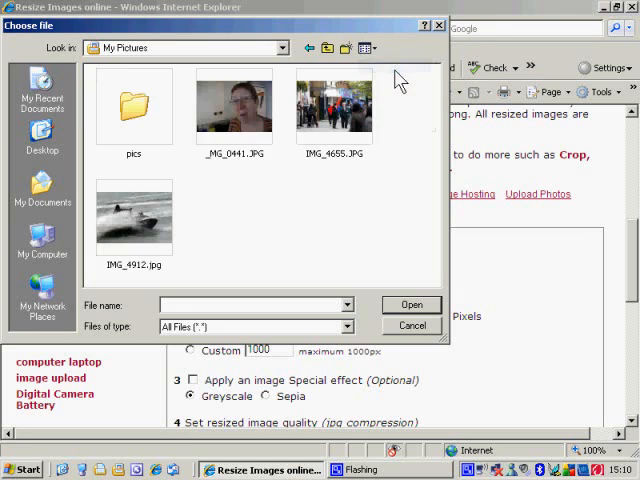
mouse_move(328, 228)
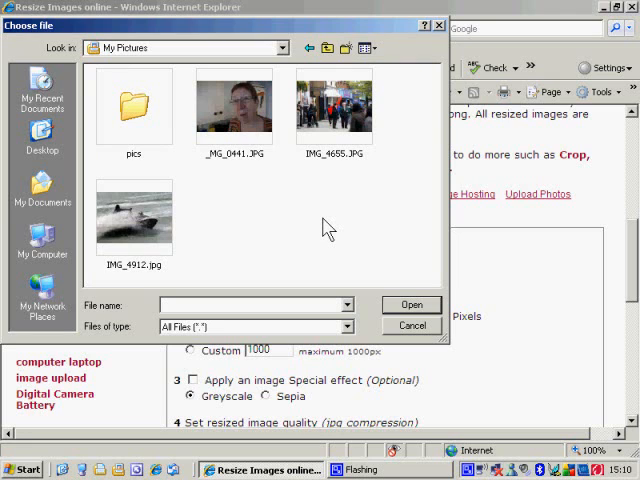
mouse_move(332, 130)
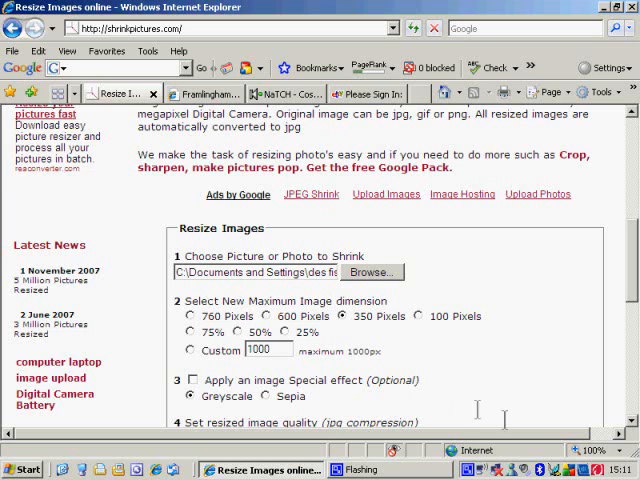
Keep 350 pixels, choose Best quality and submit the photo for resizing
scroll("down", 3)
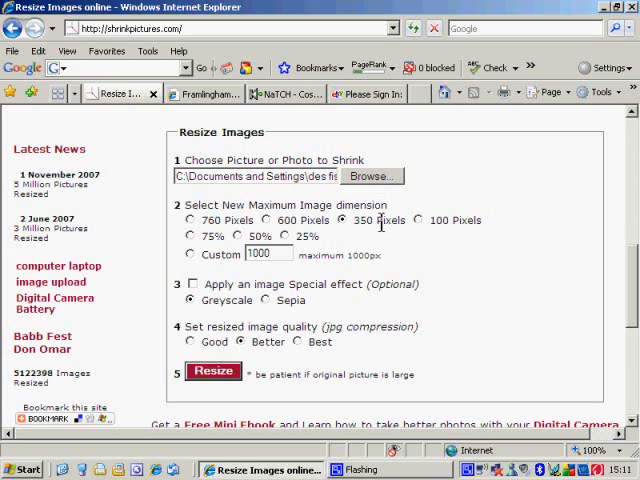
mouse_move(308, 374)
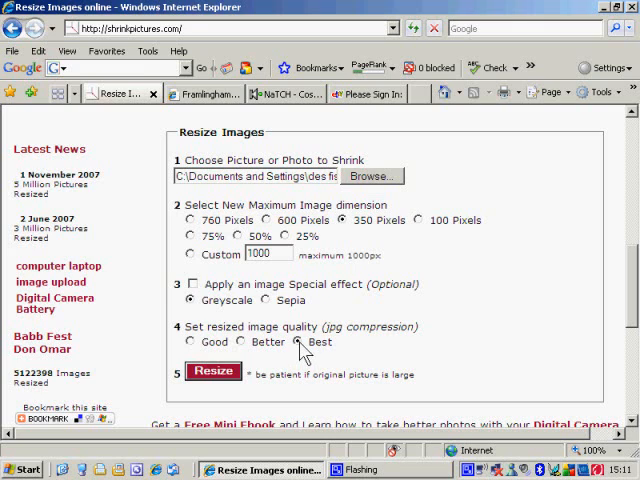
left_click(212, 372)
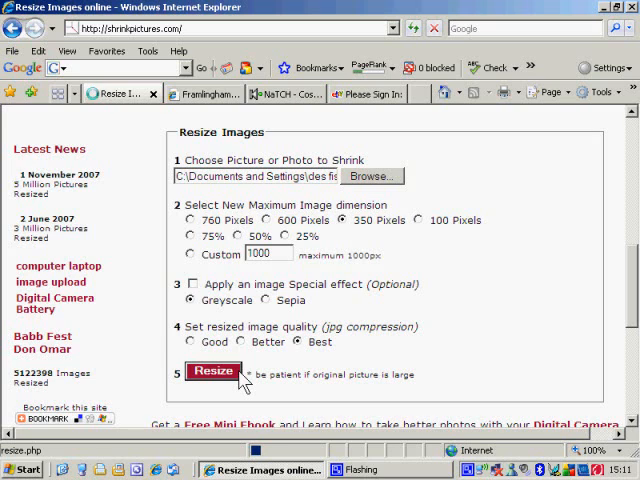
left_click(212, 372)
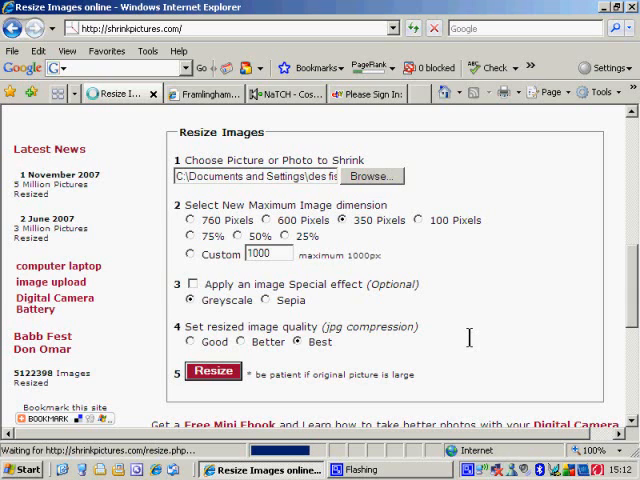
left_click(212, 372)
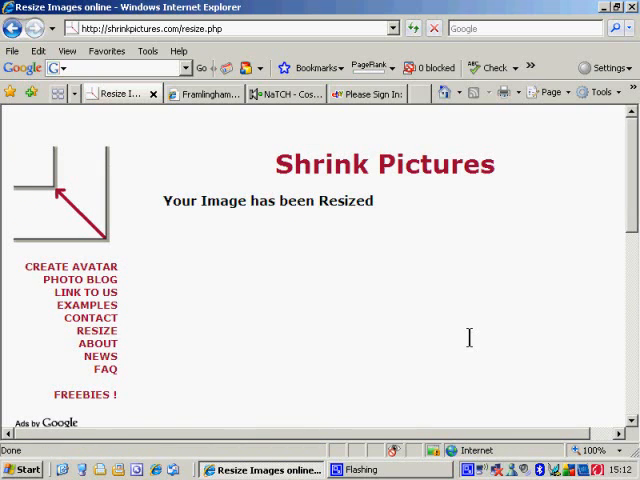
Review the resized 350 × 233 photo's EXIF details and scroll back up to the picture
scroll("down", 3)
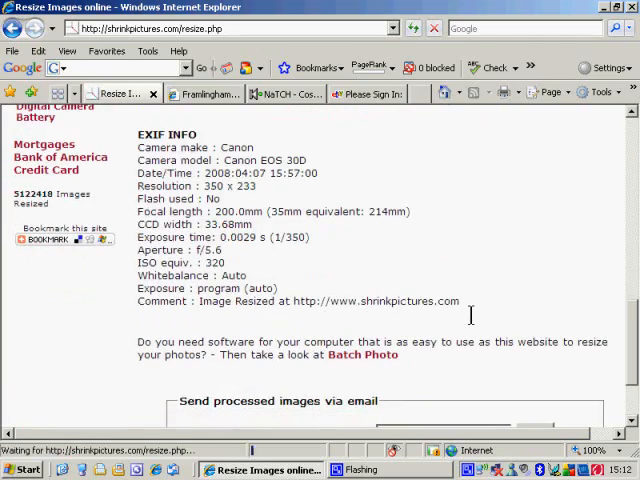
scroll("up", 3)
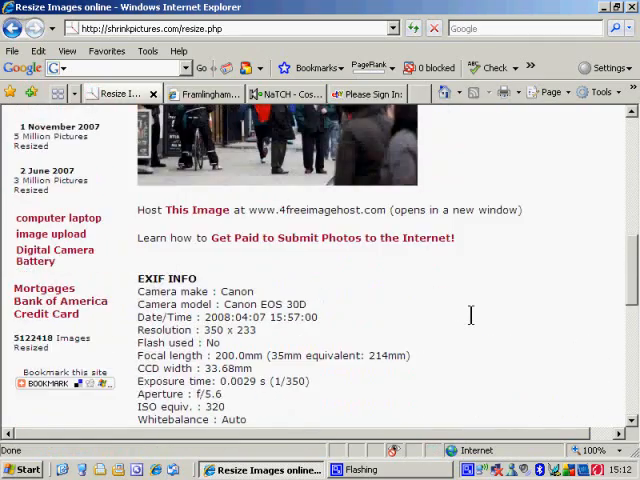
scroll("up", 3)
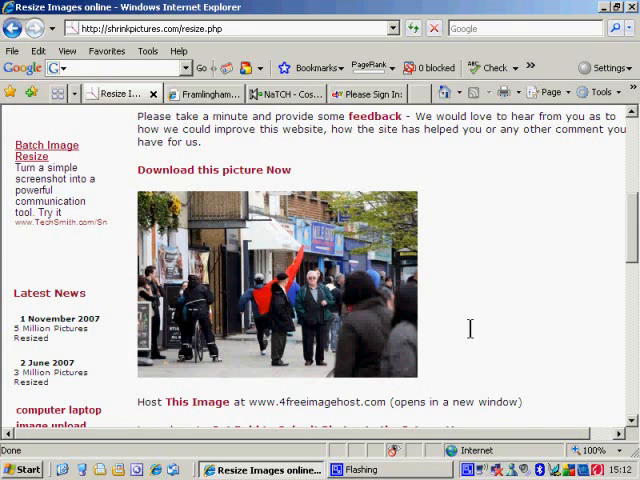
mouse_move(360, 296)
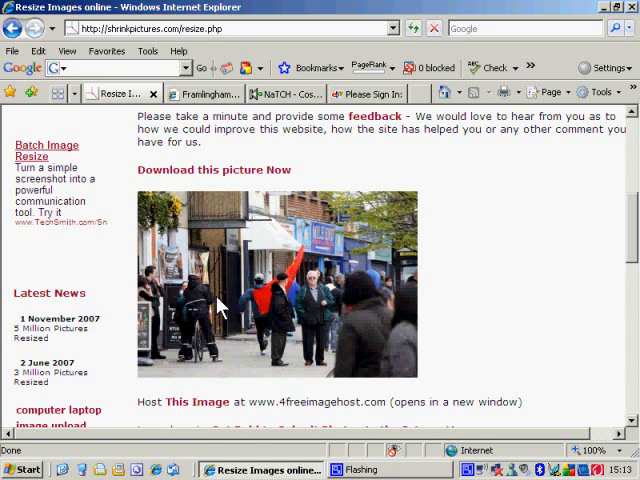
right_click(220, 308)
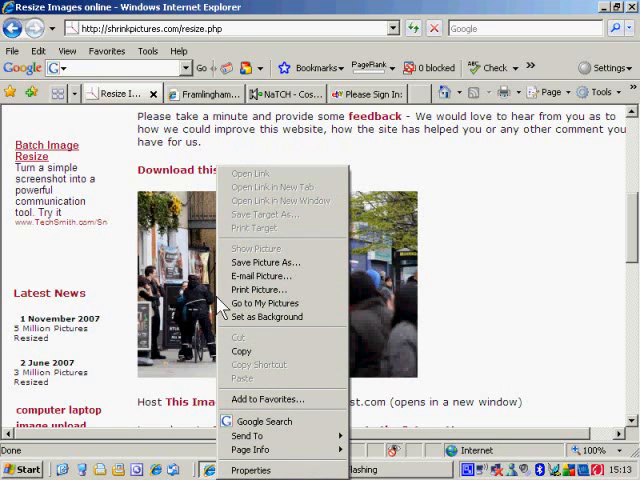
left_click(264, 262)
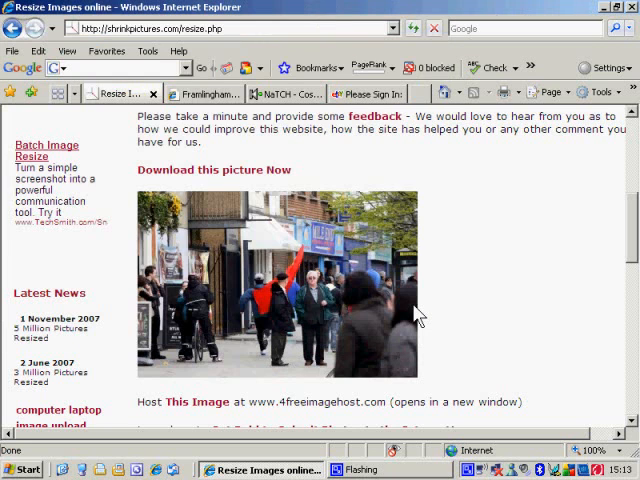
mouse_move(296, 232)
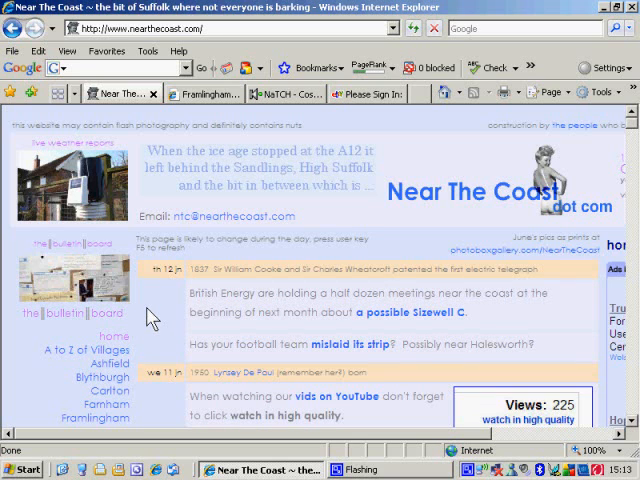
mouse_move(110, 276)
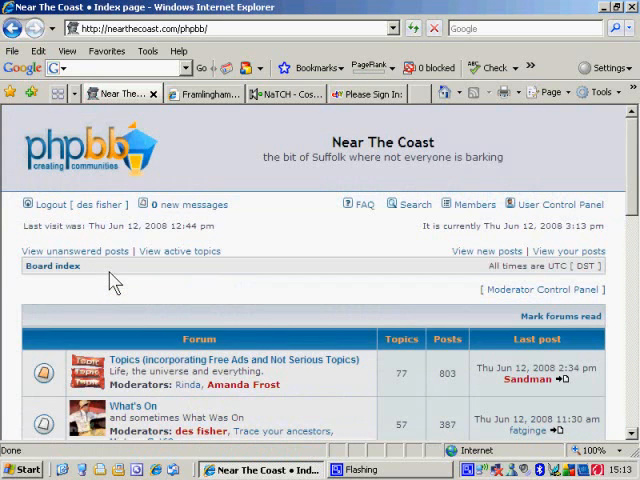
Enter the Near The Coast board from the forum index and start a new topic
scroll("down", 3)
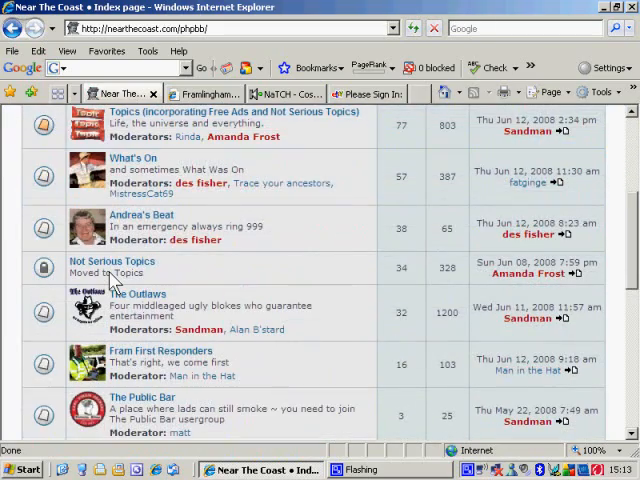
scroll("down", 3)
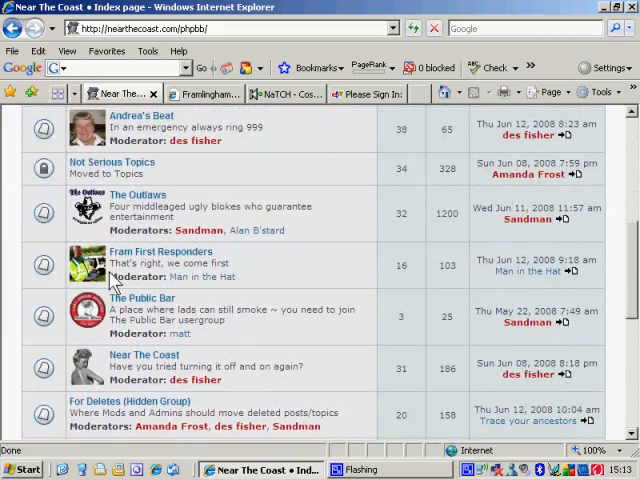
scroll("down", 3)
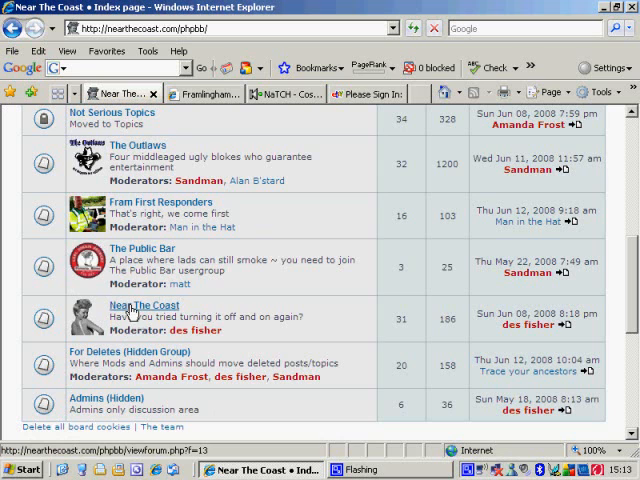
left_click(146, 304)
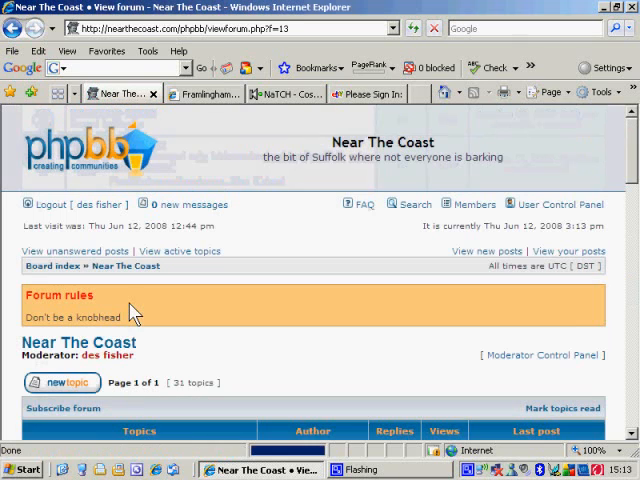
left_click(60, 382)
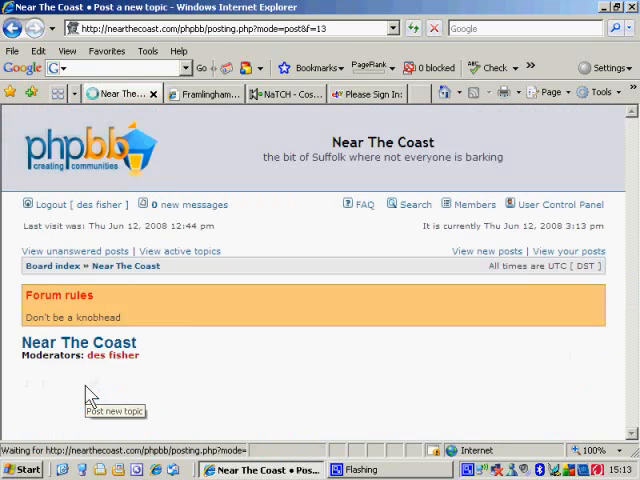
Give the new topic the subject 'Posting a pic'
left_click(112, 412)
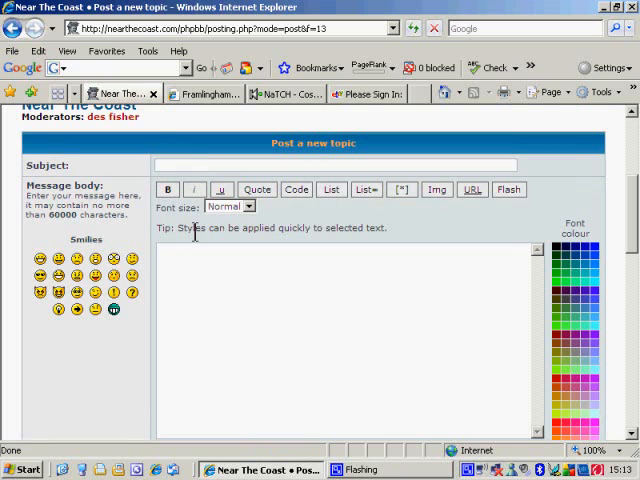
type("Posting")
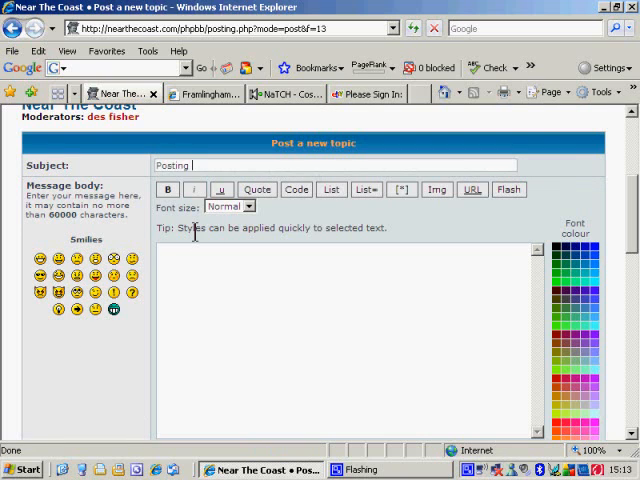
type("a pi")
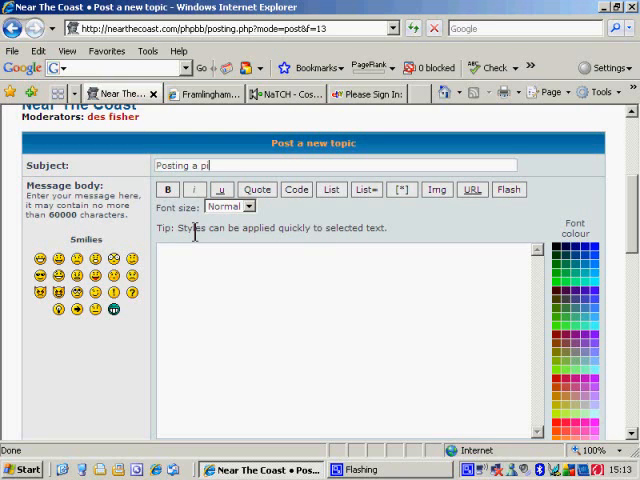
type("c")
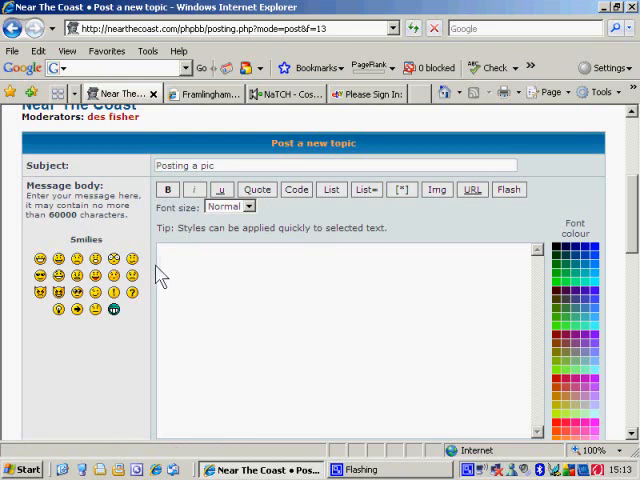
Write 'Red Flag' in the message body and colour it dark blue
left_click(220, 308)
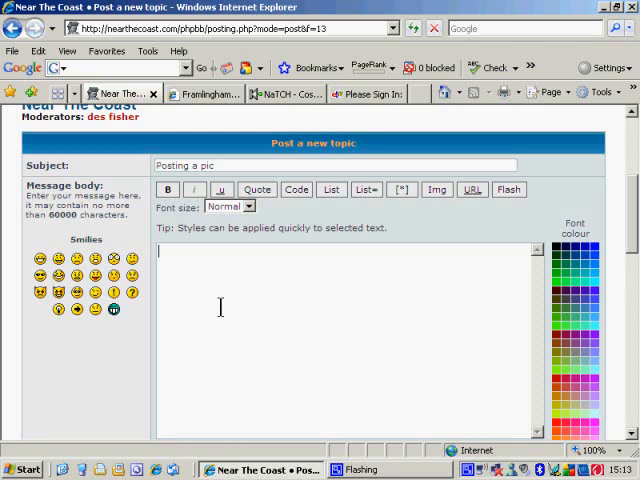
type("Red Fl")
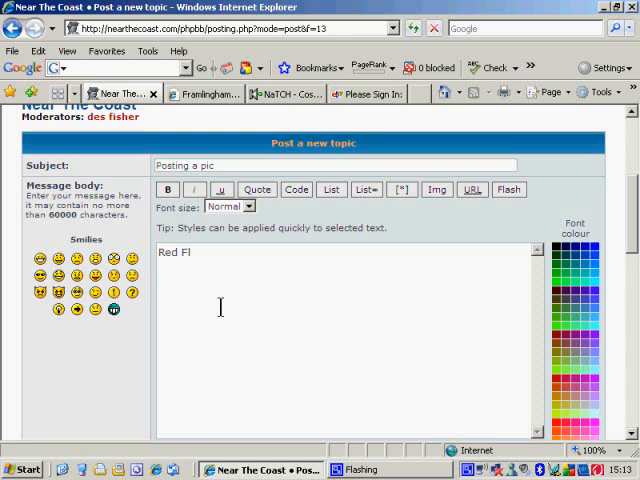
type("ag")
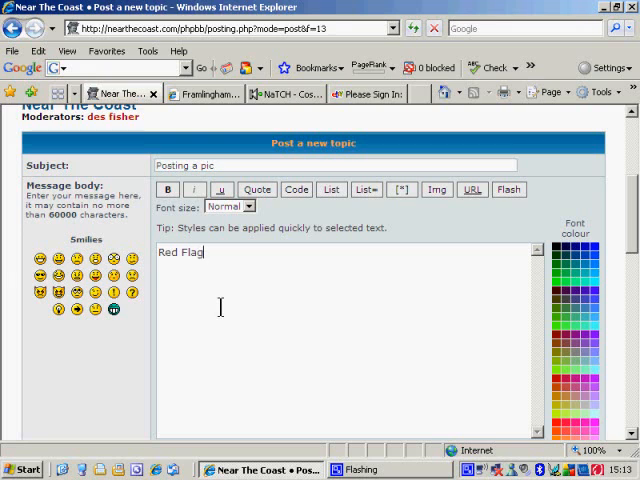
triple_click(180, 252)
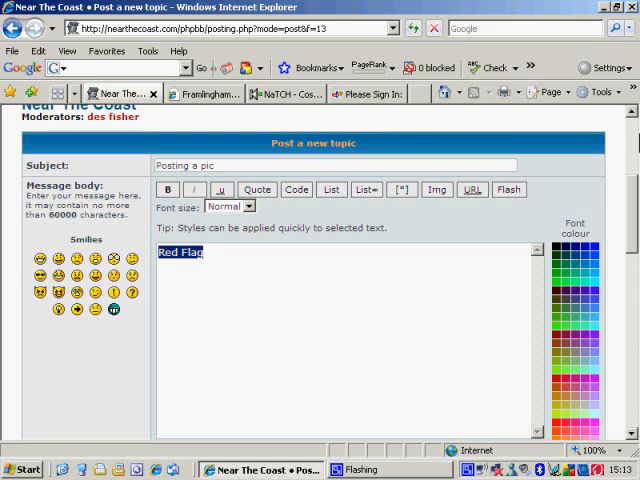
left_click(578, 262)
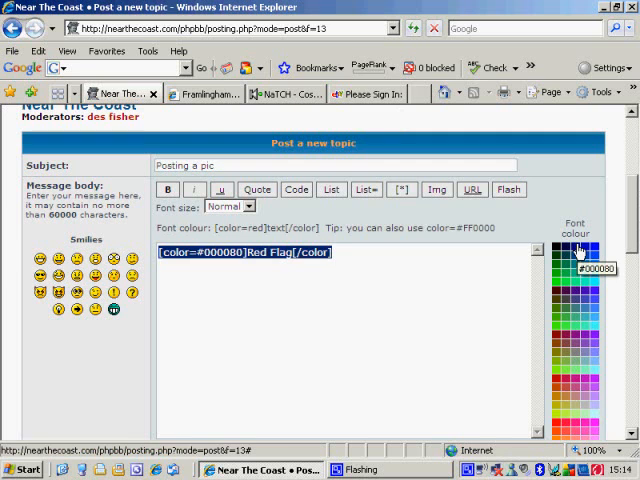
Choose the resized photo from My Pictures as the topic's upload attachment
scroll("down", 3)
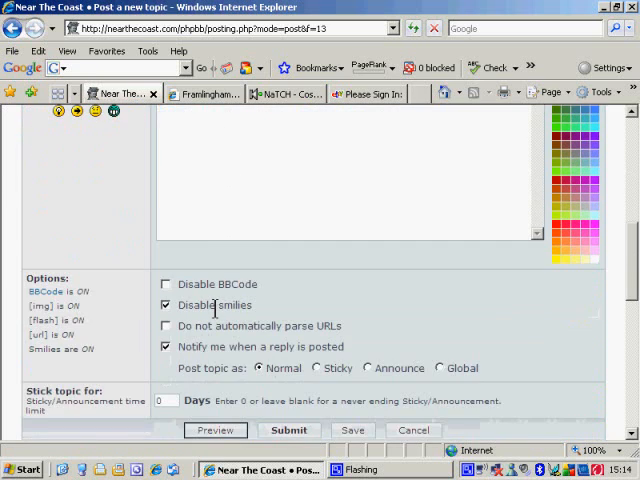
scroll("down", 3)
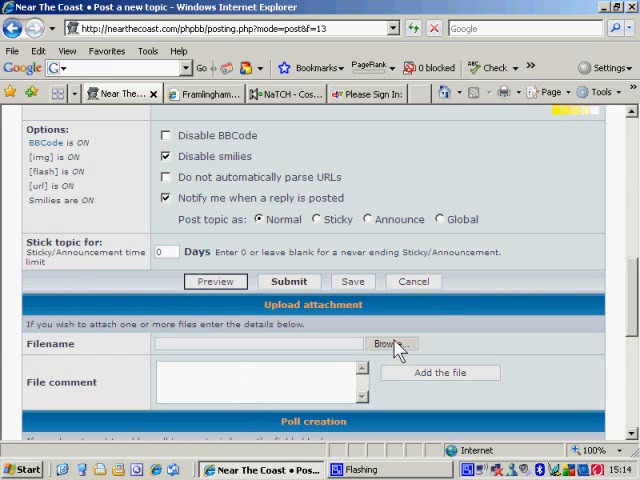
left_click(390, 344)
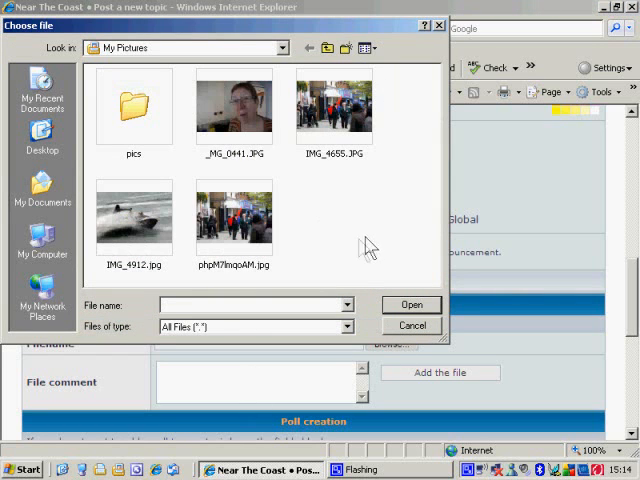
mouse_move(348, 256)
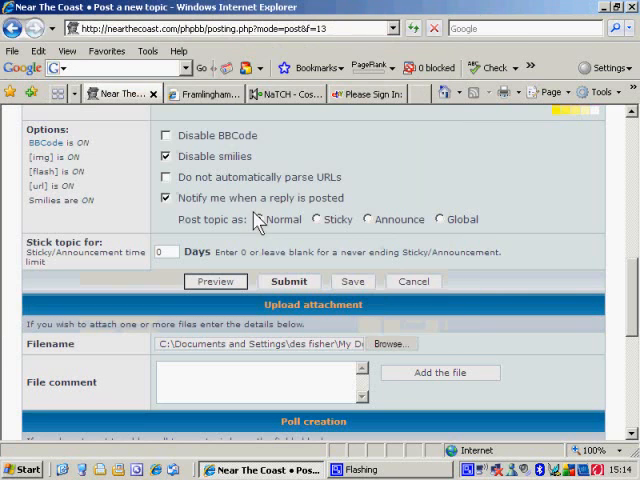
left_click(260, 220)
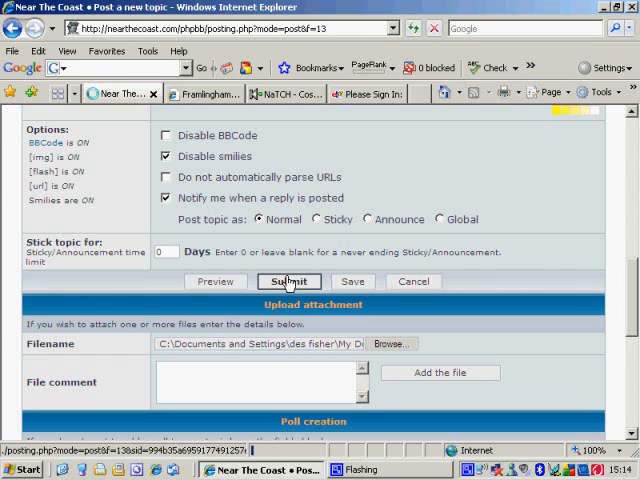
Submit the topic and scroll down to see the attached photo
left_click(288, 280)
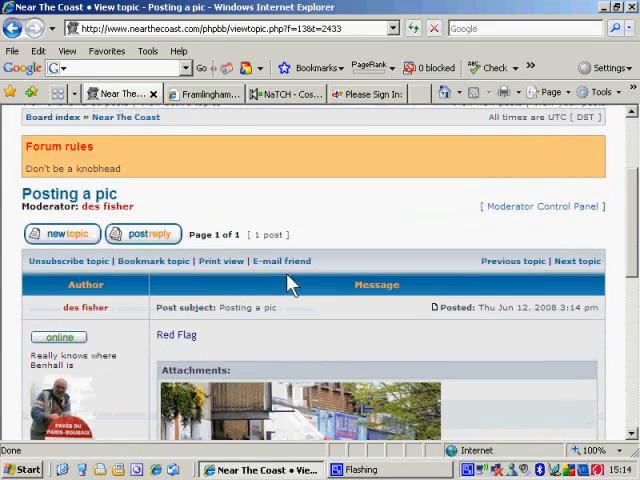
scroll("down", 3)
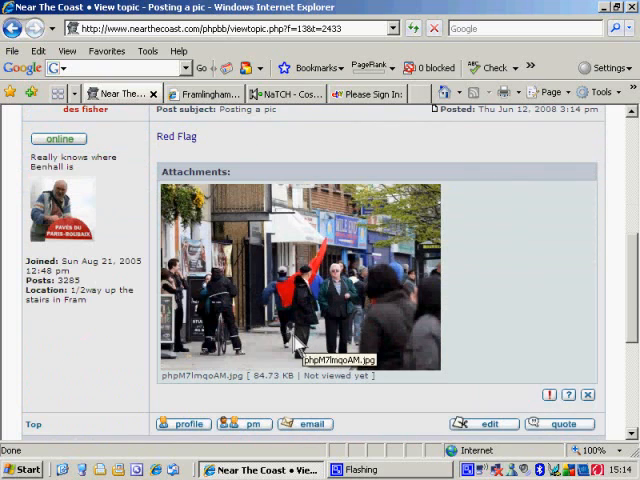
mouse_move(296, 328)
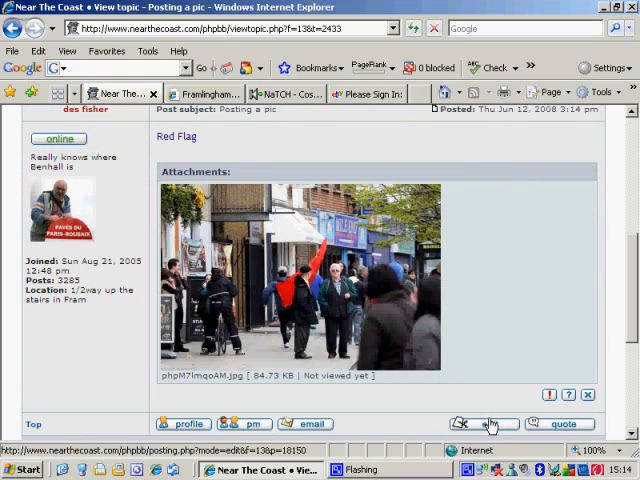
mouse_move(490, 424)
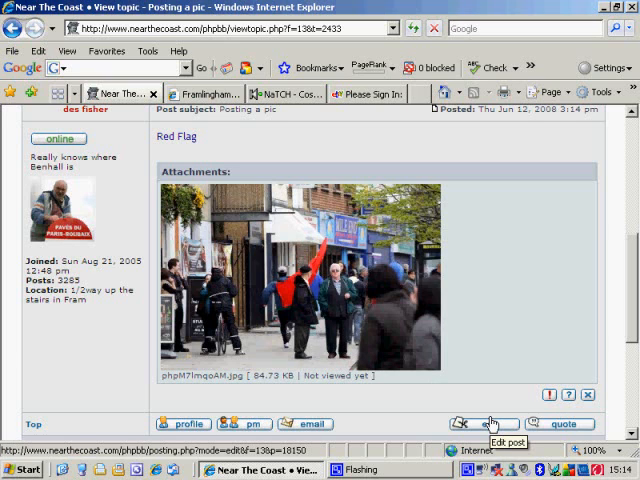
Edit the post and place the attached photo inline above the Red Flag text
left_click(490, 424)
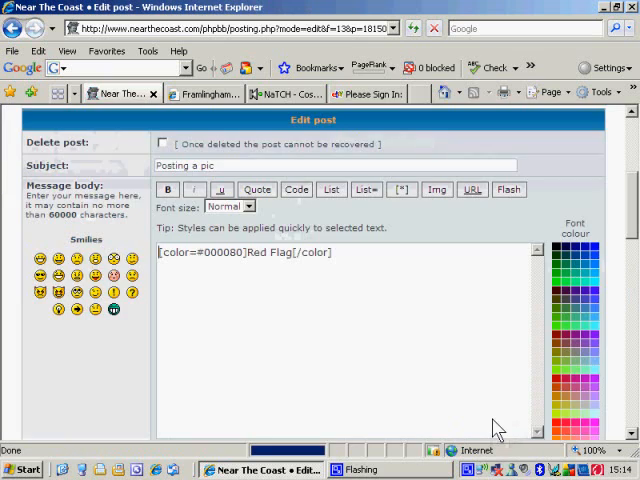
scroll("down", 3)
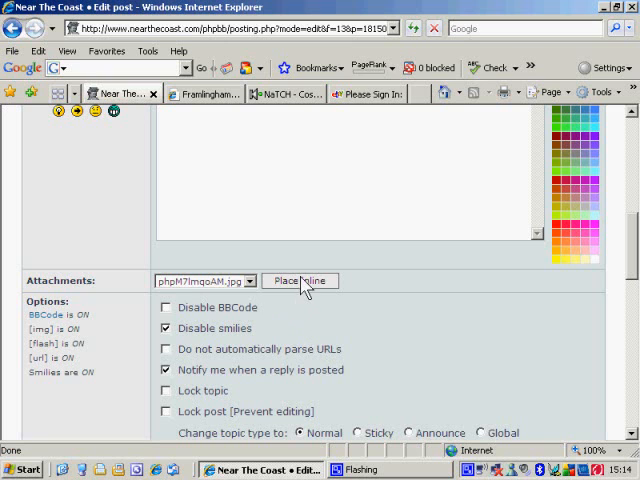
scroll("up", 3)
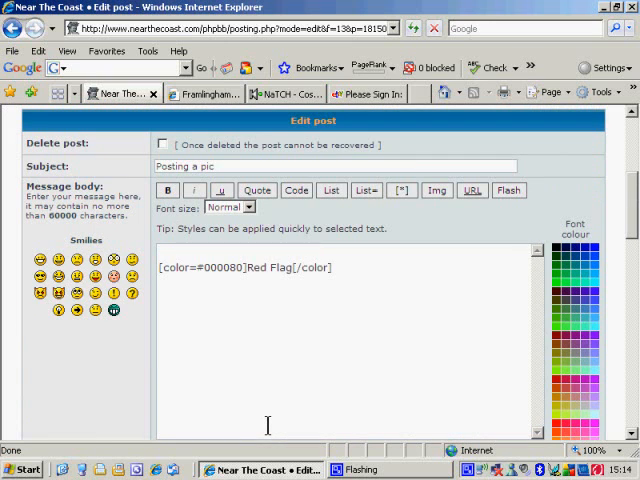
scroll("down", 3)
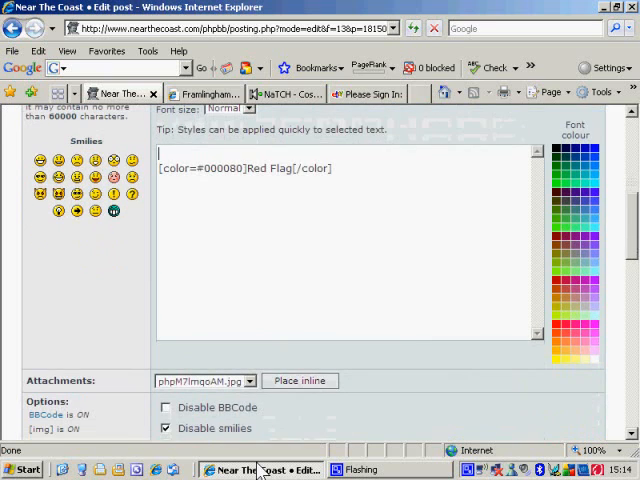
left_click(300, 380)
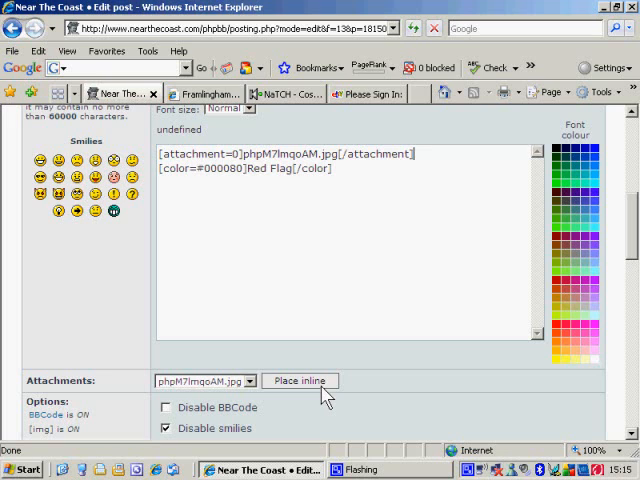
scroll("down", 3)
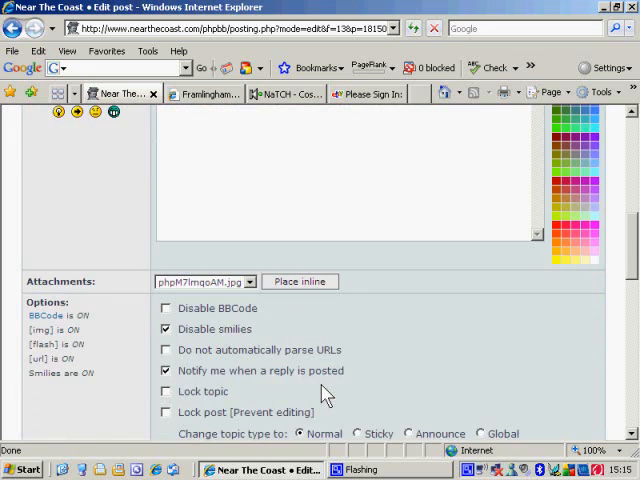
scroll("down", 3)
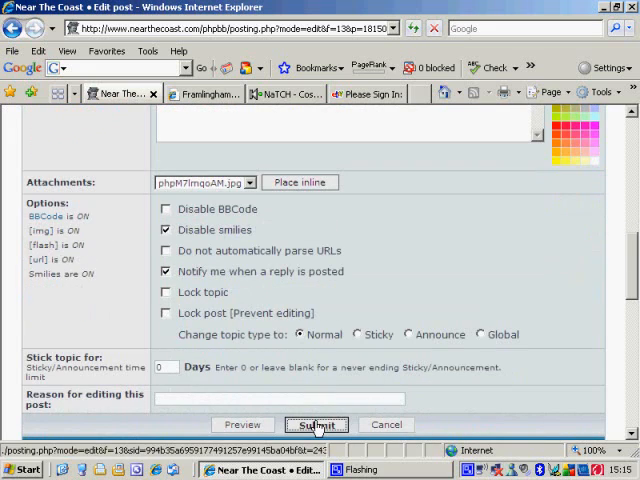
Submit the edited 'Posting a pic' post so the photo shows inline above the Red Flag text
left_click(316, 424)
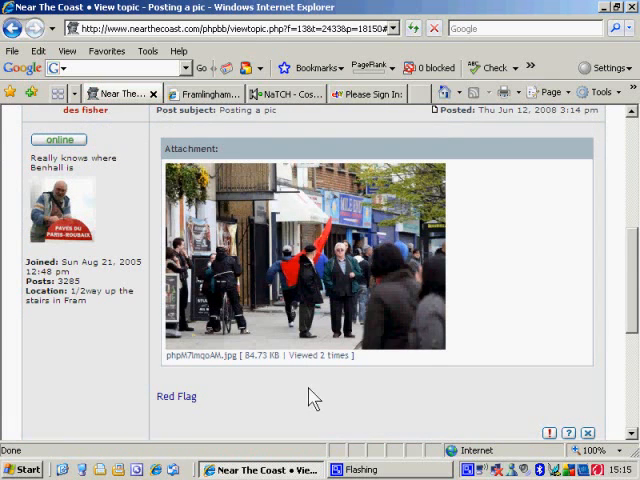
scroll("down", 3)
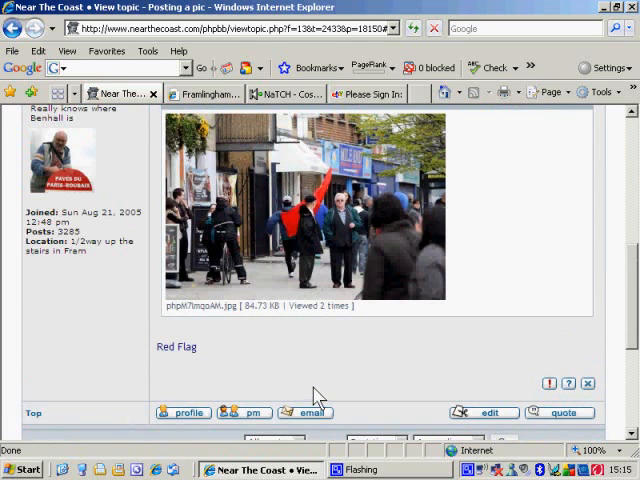